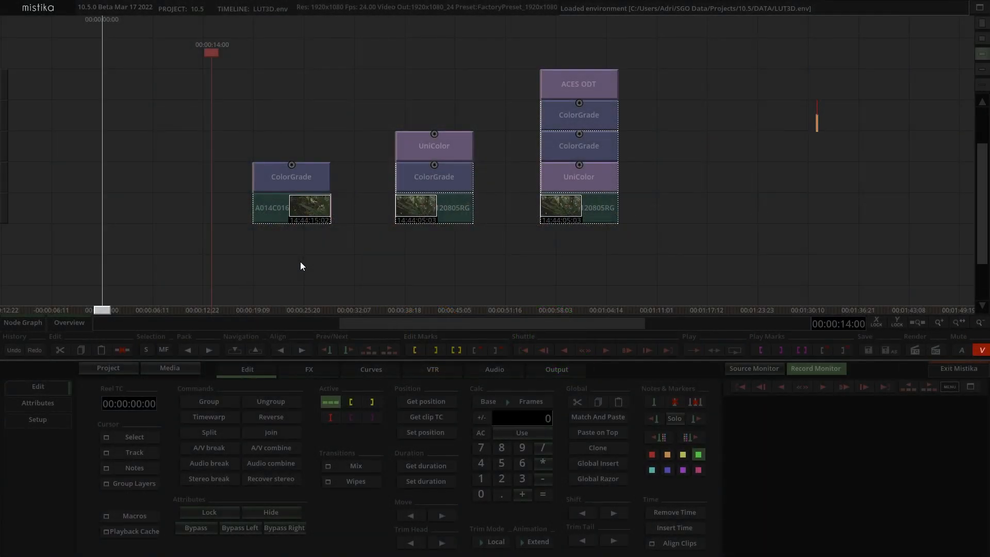
mouse_move(594, 241)
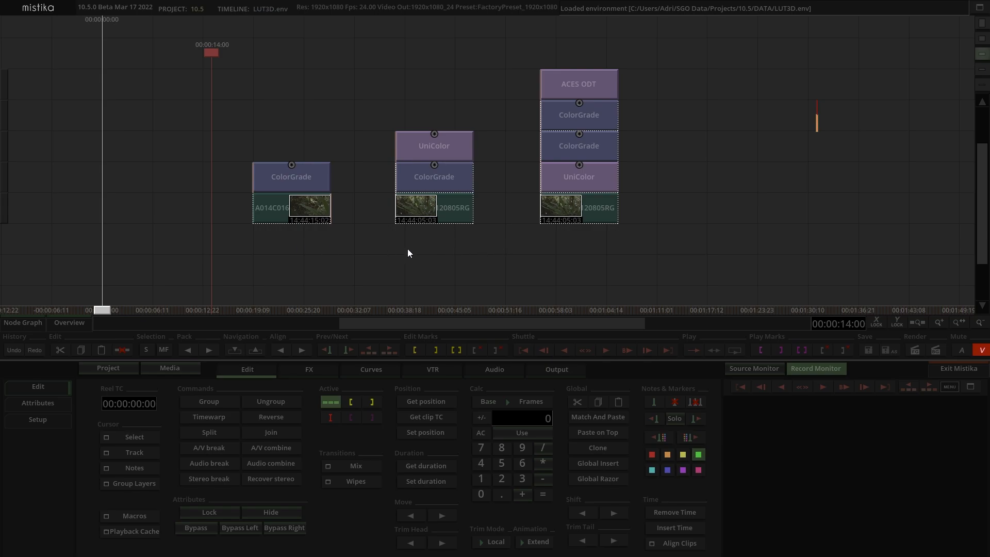
mouse_move(672, 137)
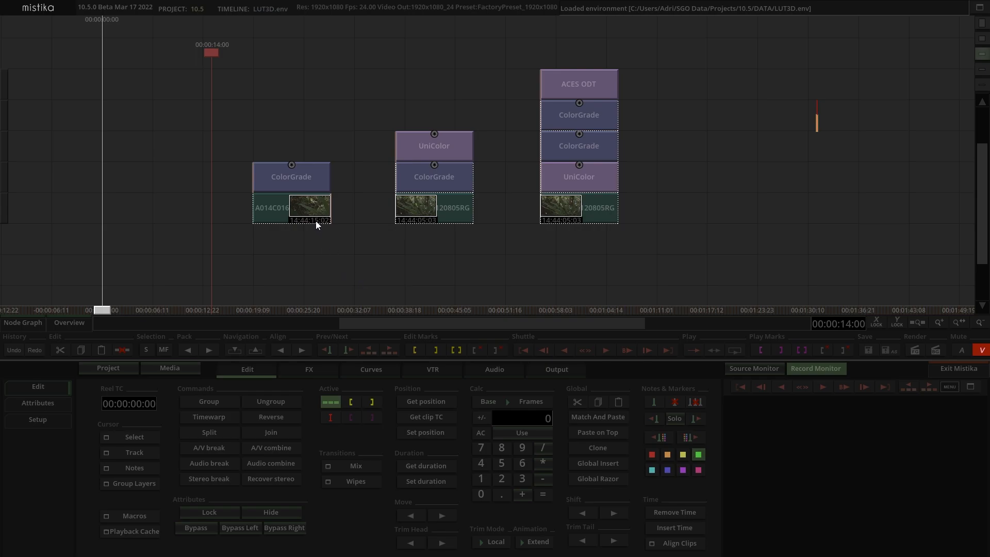
mouse_move(294, 183)
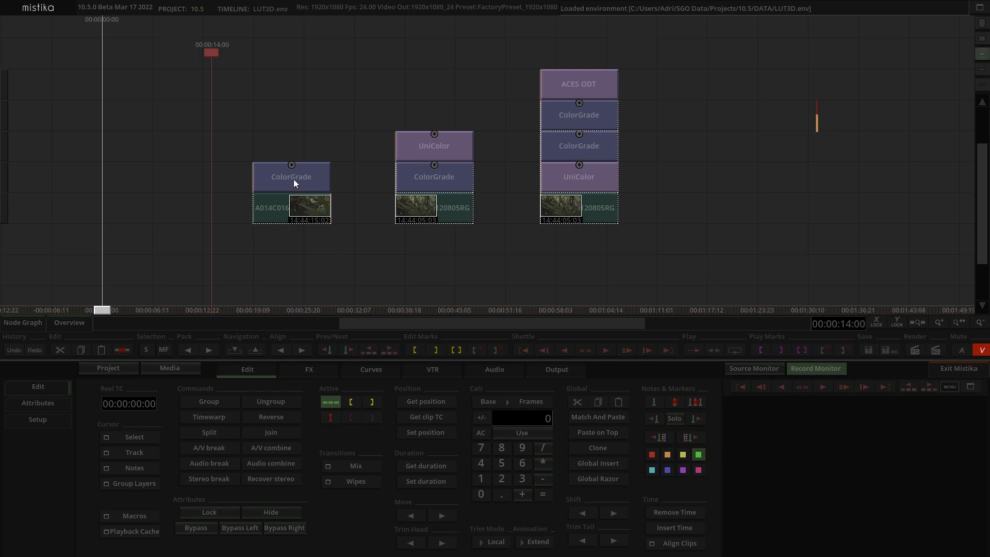
- Open the first stack's ColorGrade and review its band corrections and S-curve and hue curves
double_click(290, 176)
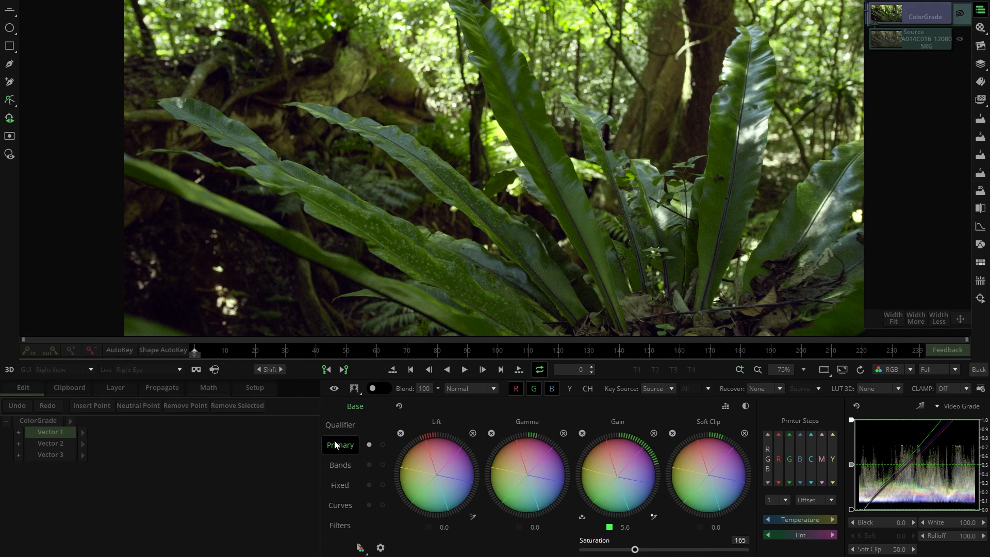
click(50, 442)
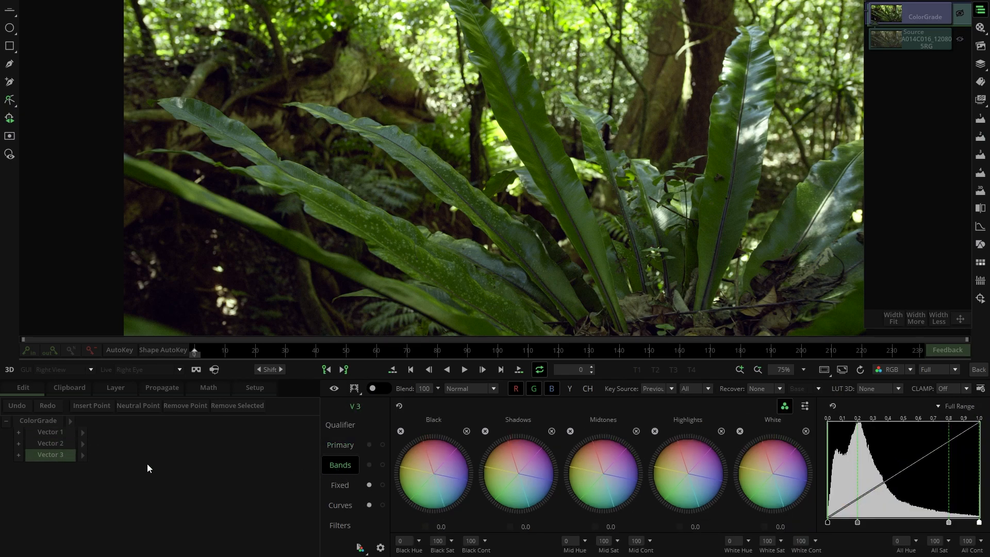
click(340, 504)
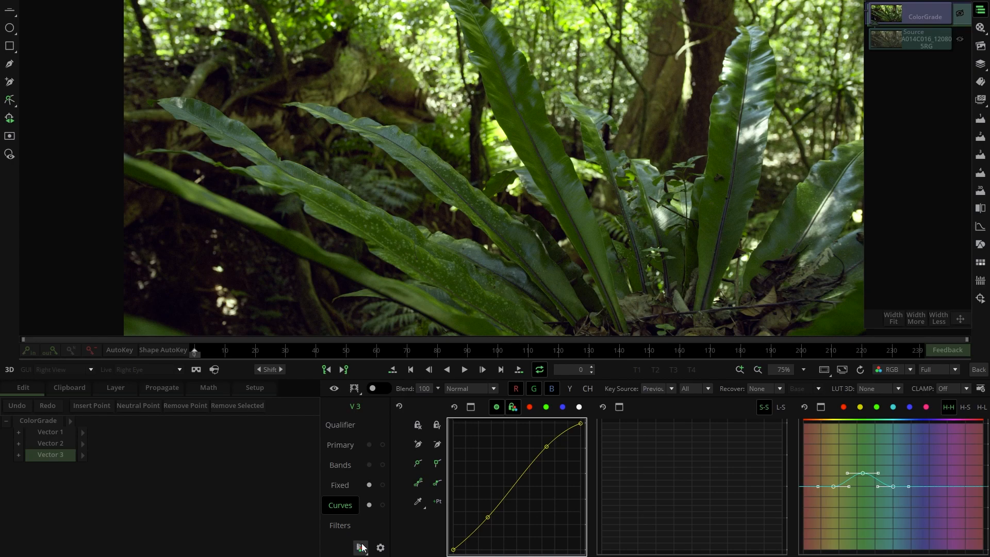
- Export the grade as a 33x33x33 3D LUT named MyLUT
click(360, 548)
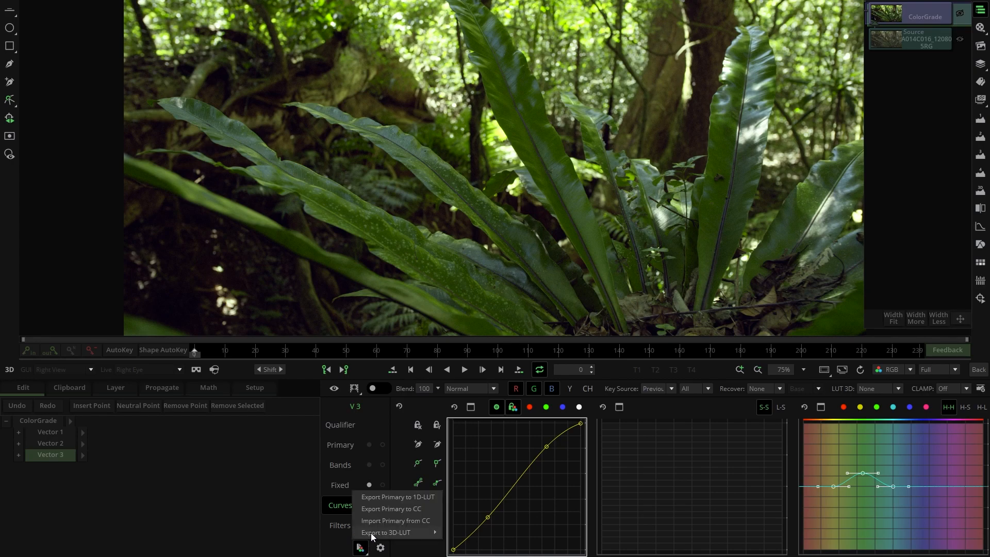
mouse_move(388, 531)
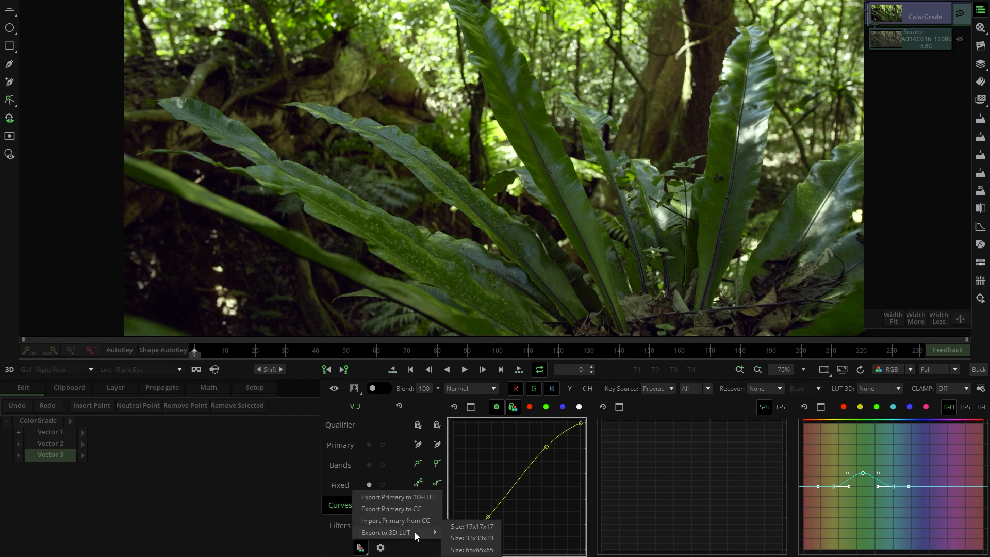
mouse_move(468, 545)
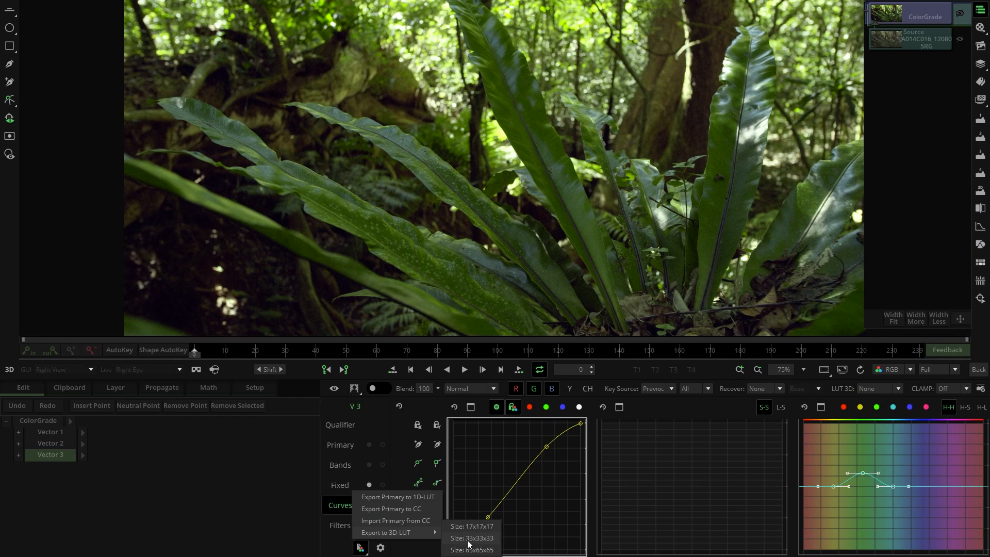
click(469, 537)
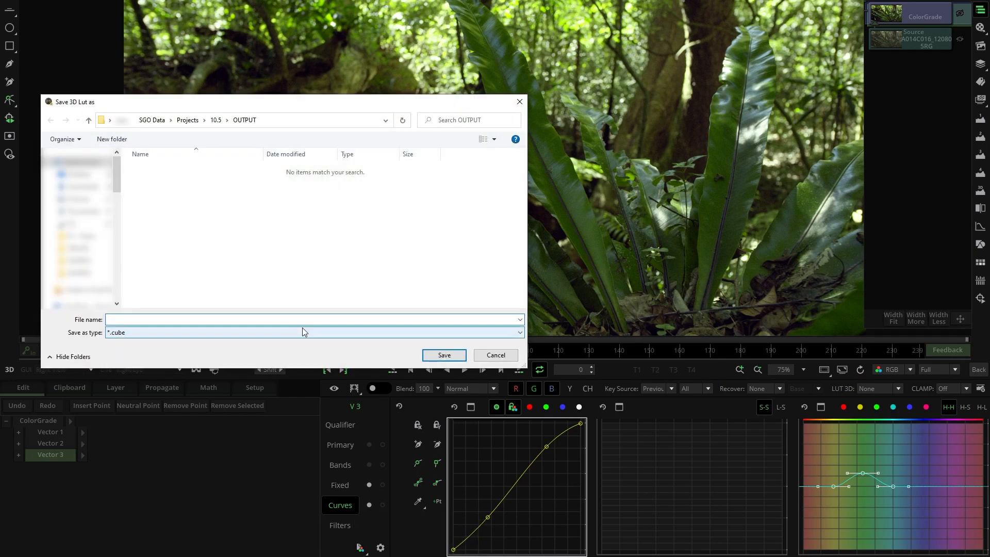
text(My)
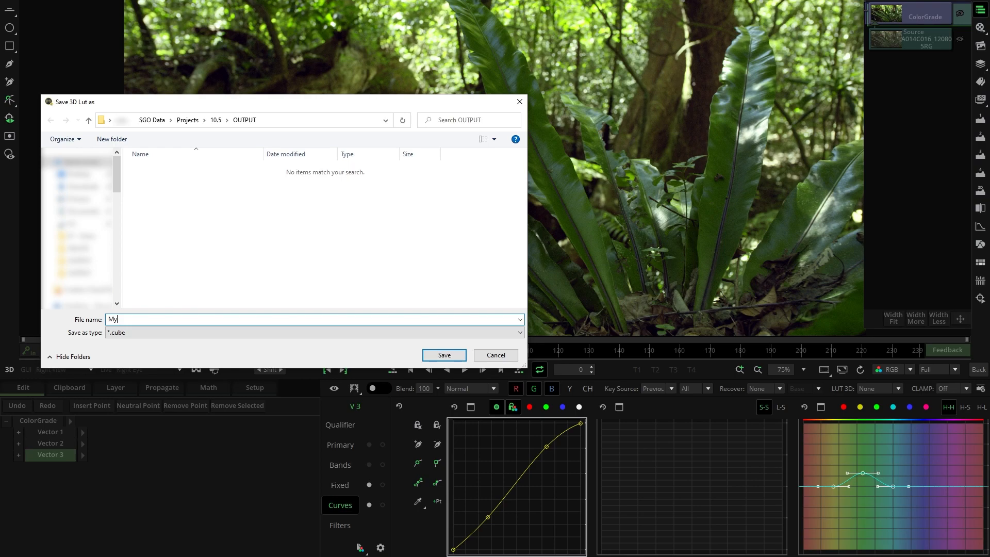
text(LUT)
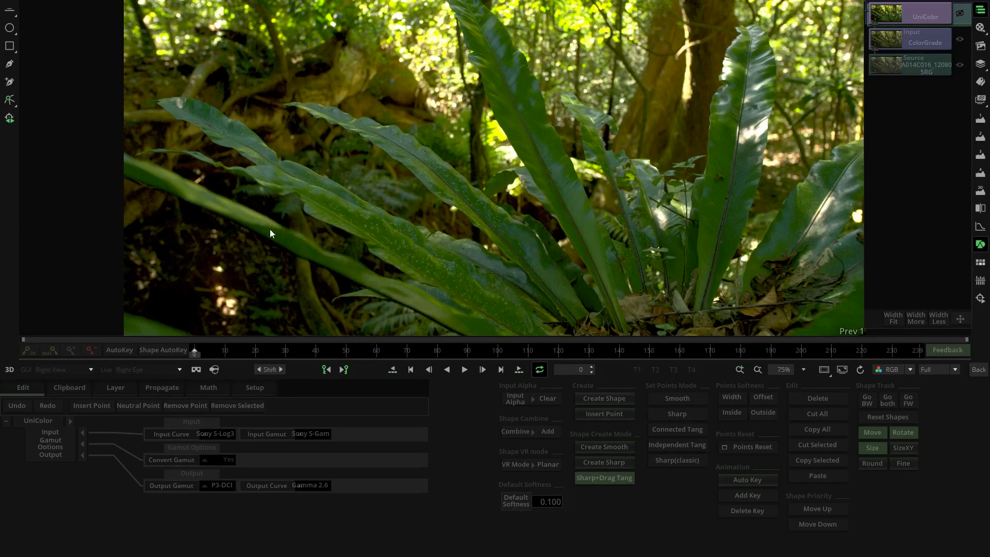
mouse_move(315, 443)
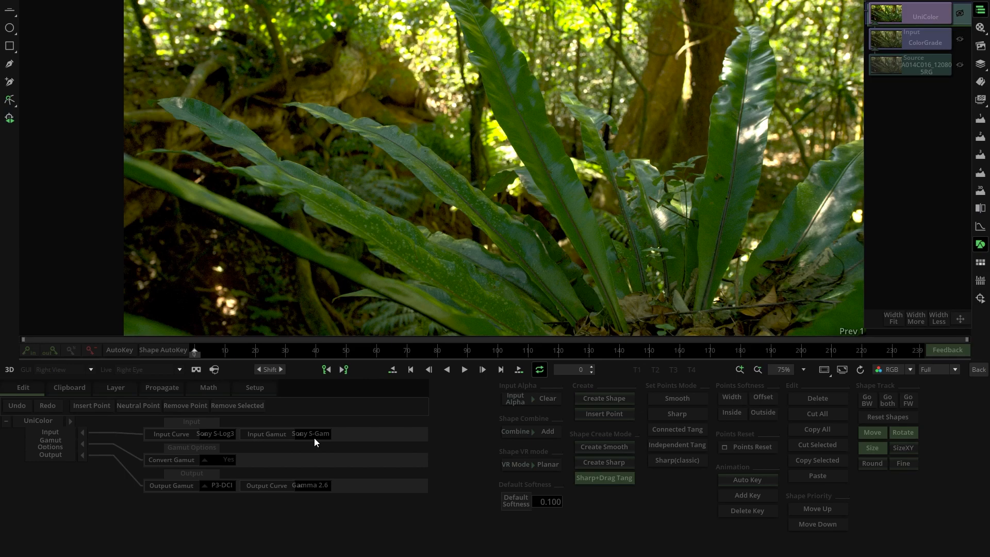
mouse_move(314, 498)
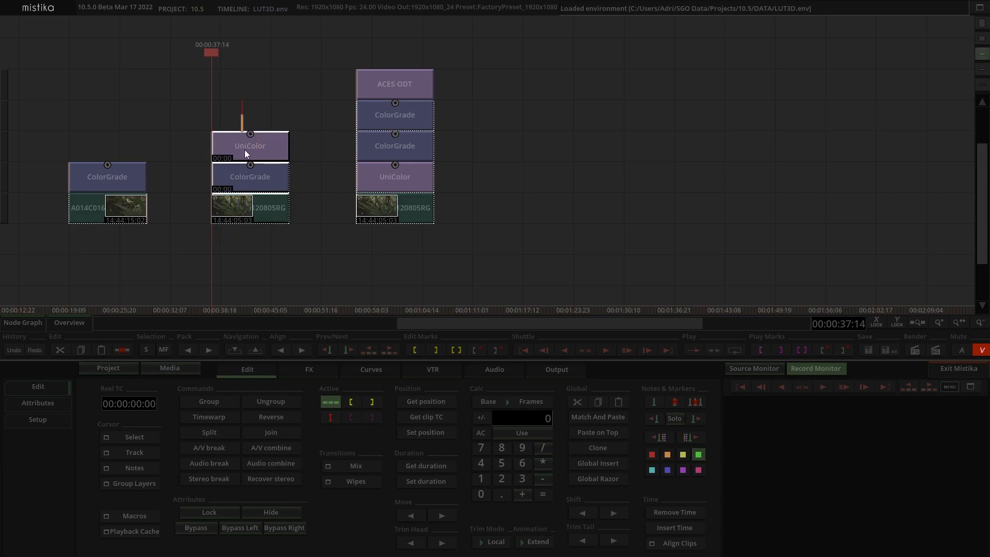
- Bring up the second stack's UniColor node menu to export a 33x33x33 3D LUT
right_click(250, 146)
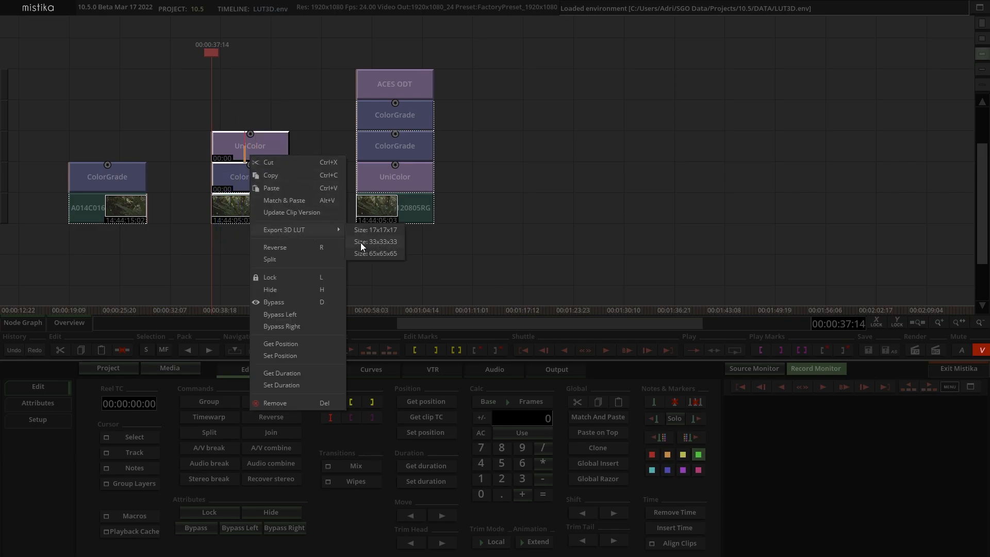
mouse_move(368, 246)
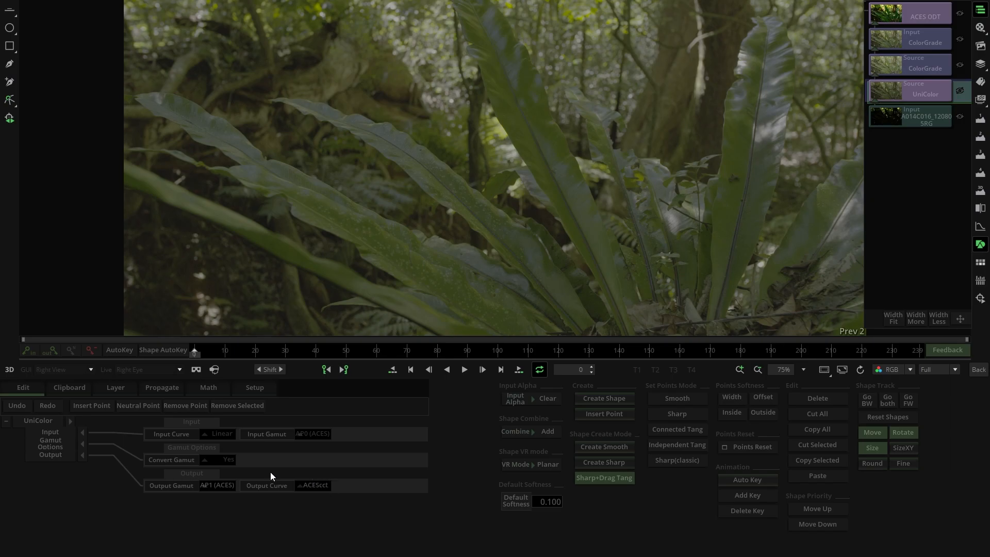
mouse_move(873, 76)
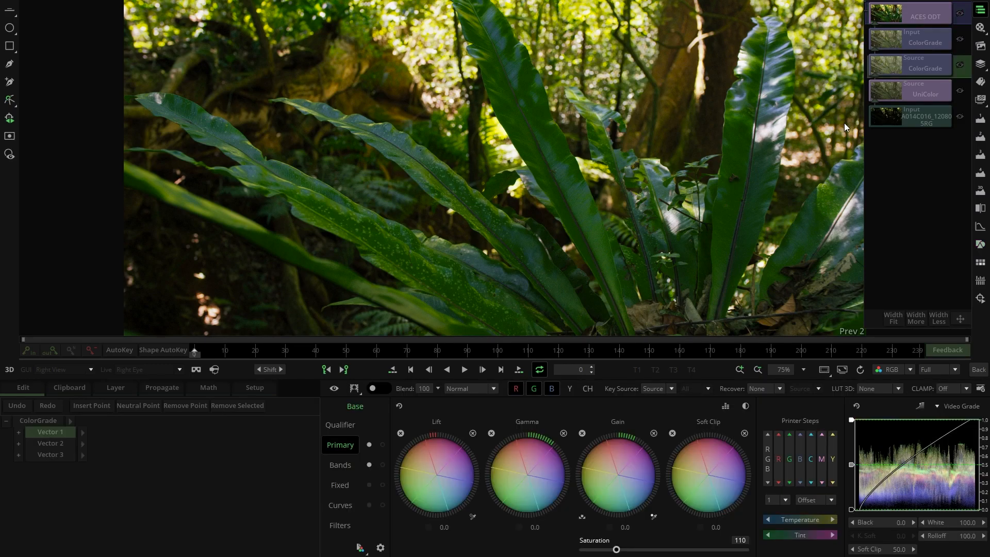
mouse_move(849, 101)
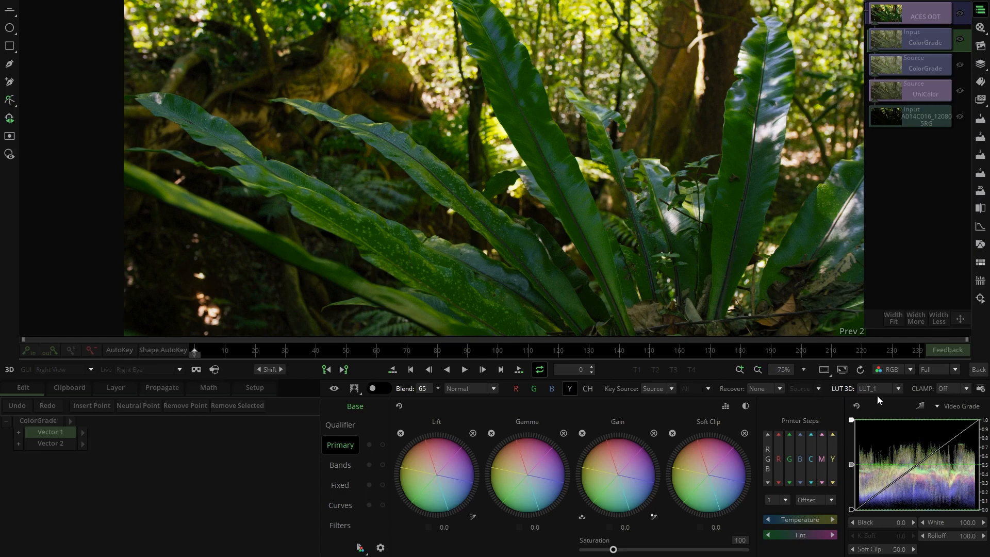
mouse_move(849, 402)
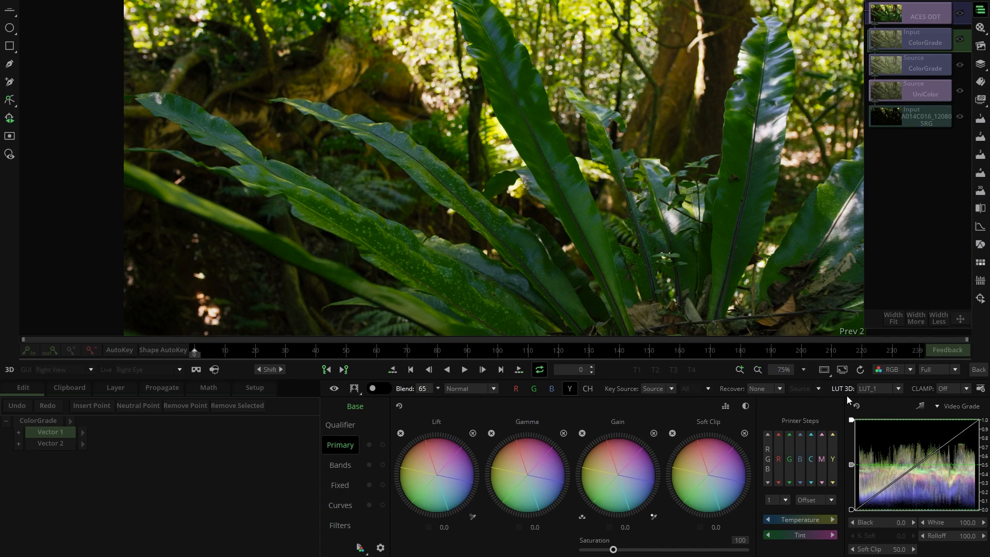
mouse_move(571, 402)
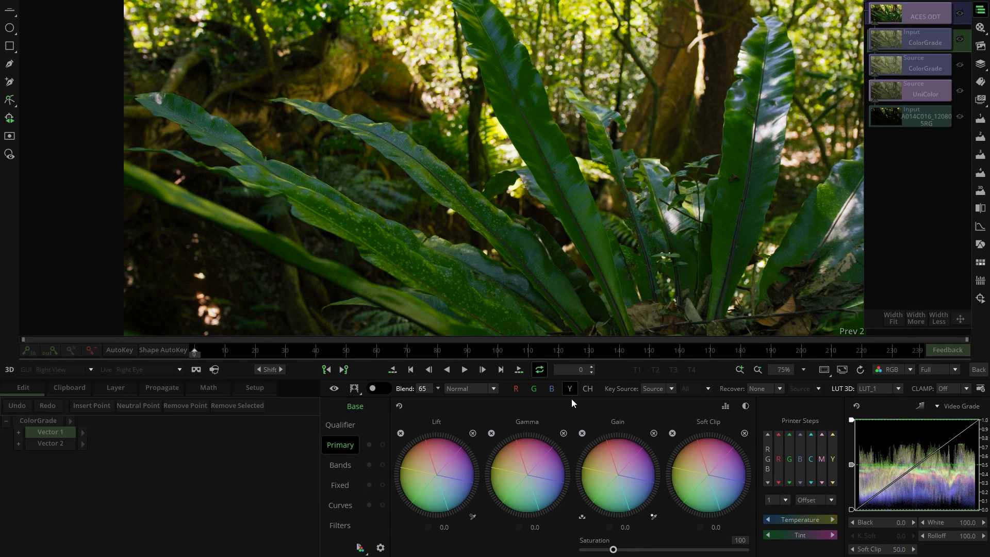
- View Vector 2 of the ACES input grade, blending LUT_2 in Soft Light at 26
click(436, 389)
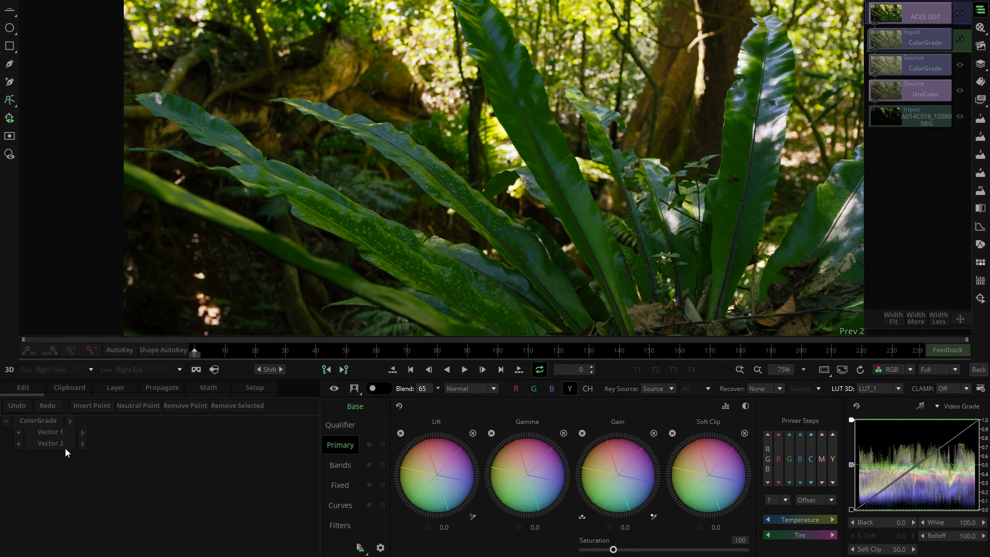
click(50, 443)
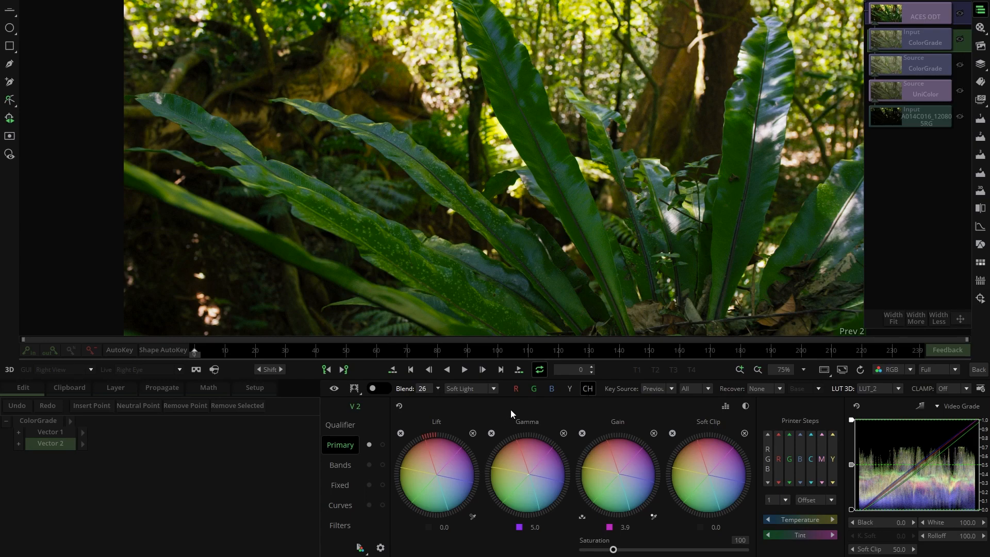
mouse_move(489, 480)
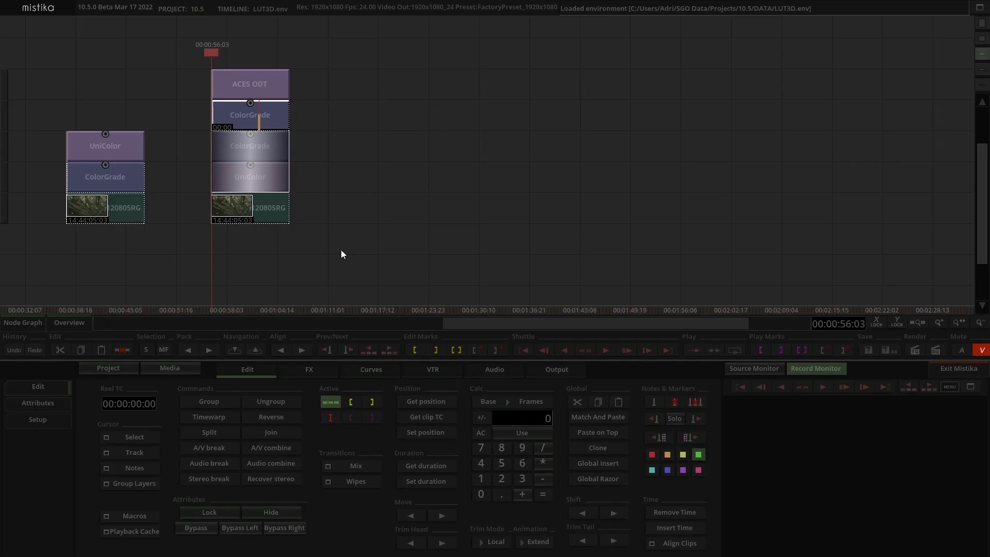
- Show the ACES stack's Export 3D LUT size choices in its node context menu
right_click(250, 88)
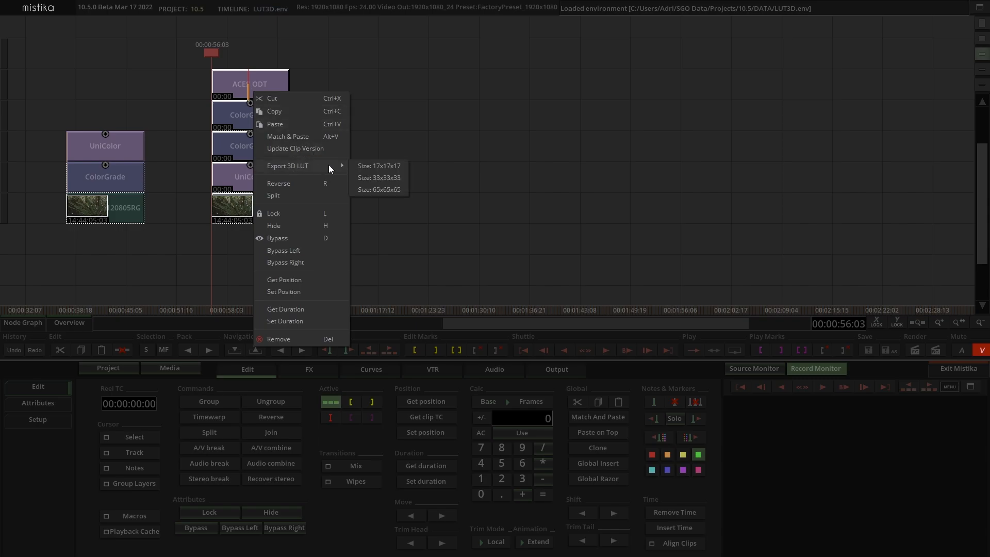
mouse_move(377, 193)
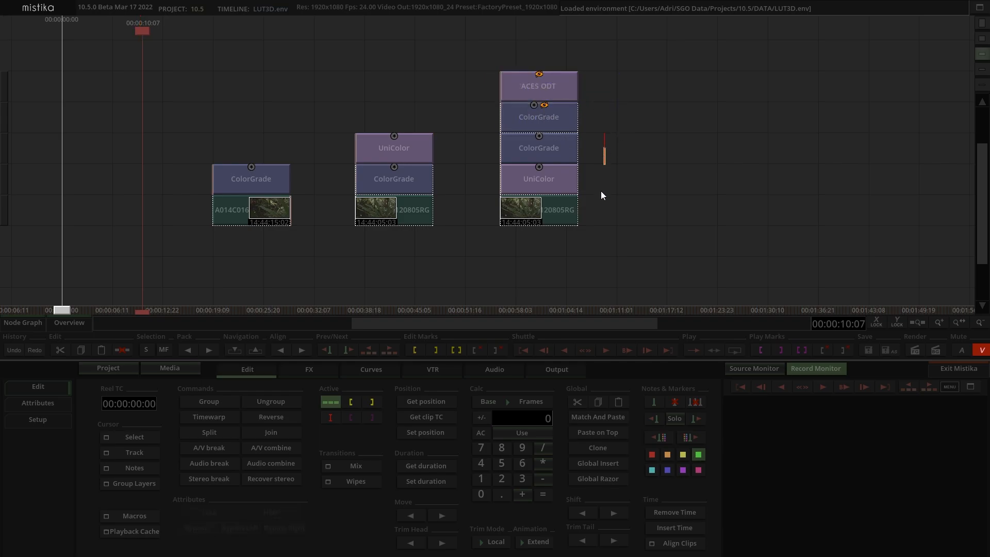
- Export the ACES ODT stack as a 3D LUT from its context menu
right_click(537, 85)
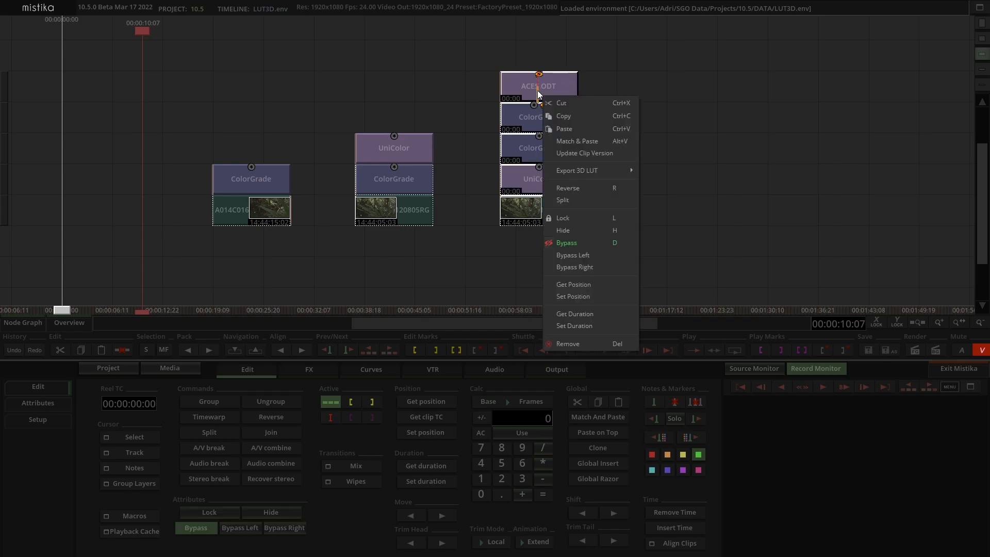
mouse_move(576, 170)
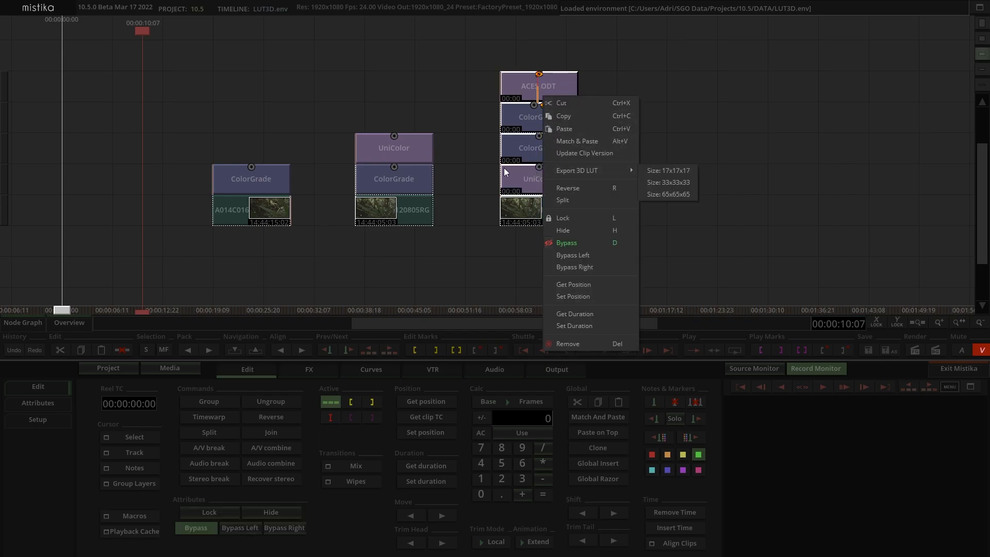
click(497, 258)
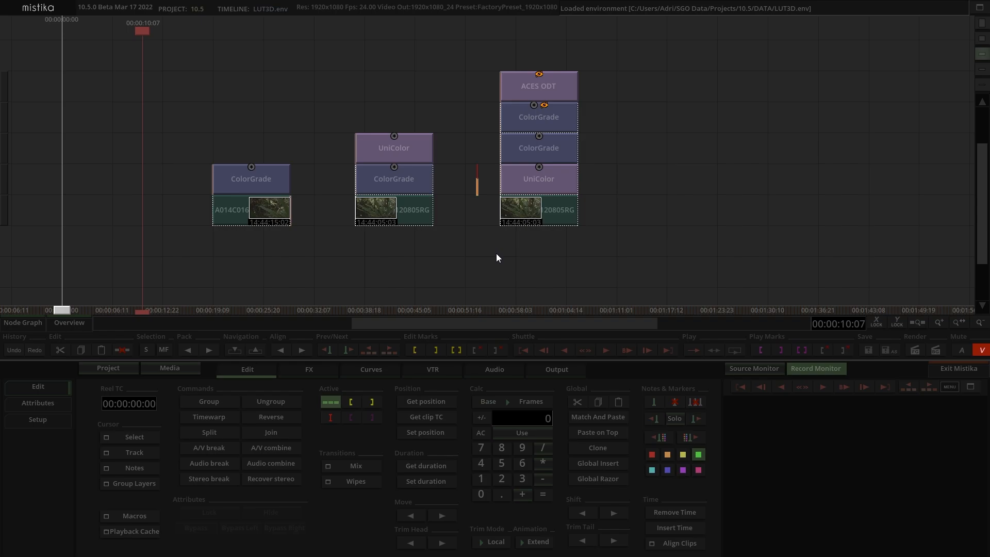
mouse_move(510, 262)
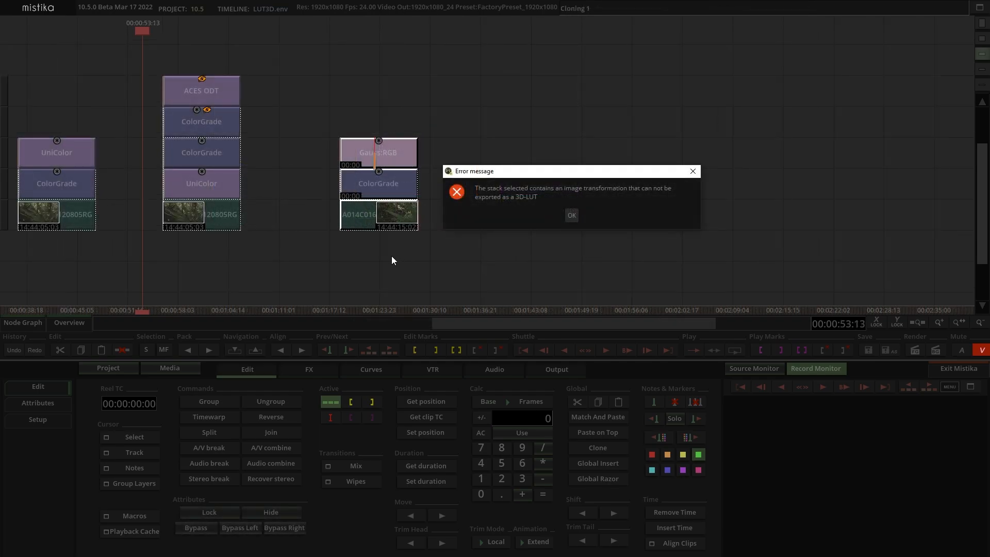
mouse_move(359, 165)
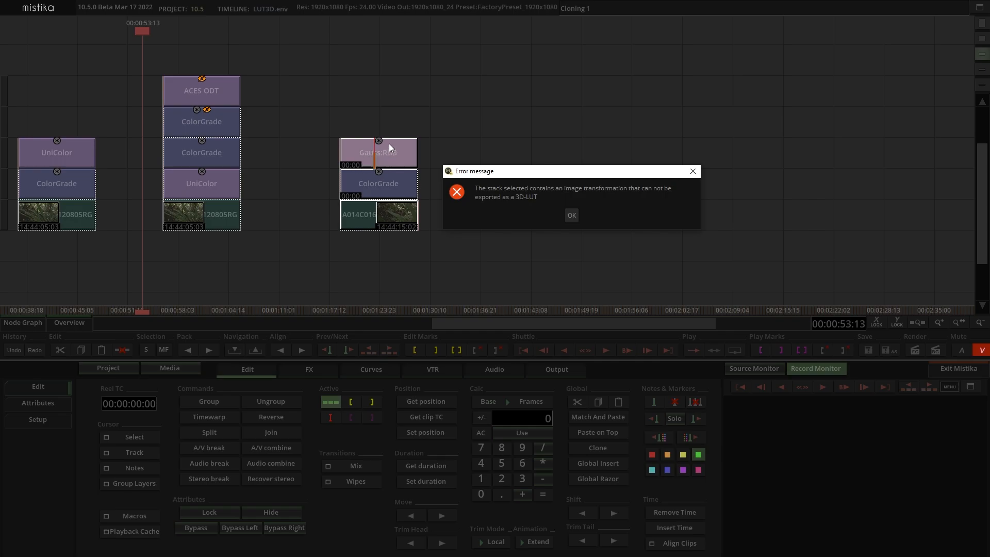
mouse_move(621, 158)
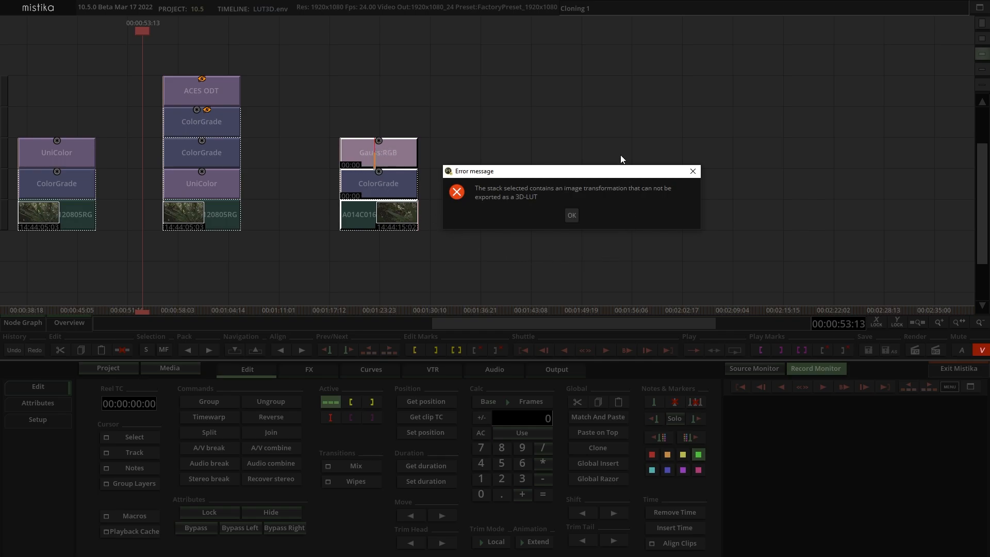
mouse_move(600, 170)
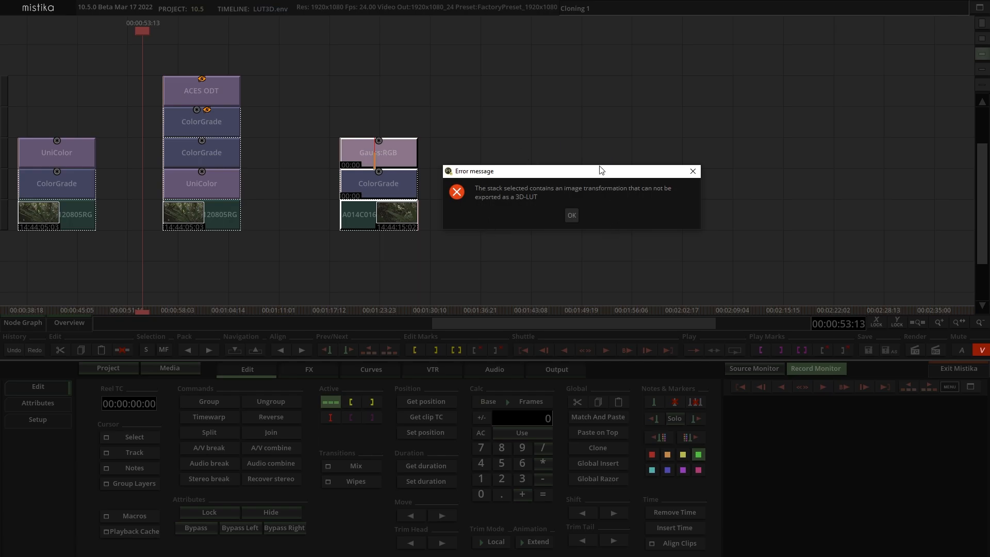
- Dismiss the error saying the Gauss RGB stack cannot be exported as a 3D LUT
click(570, 215)
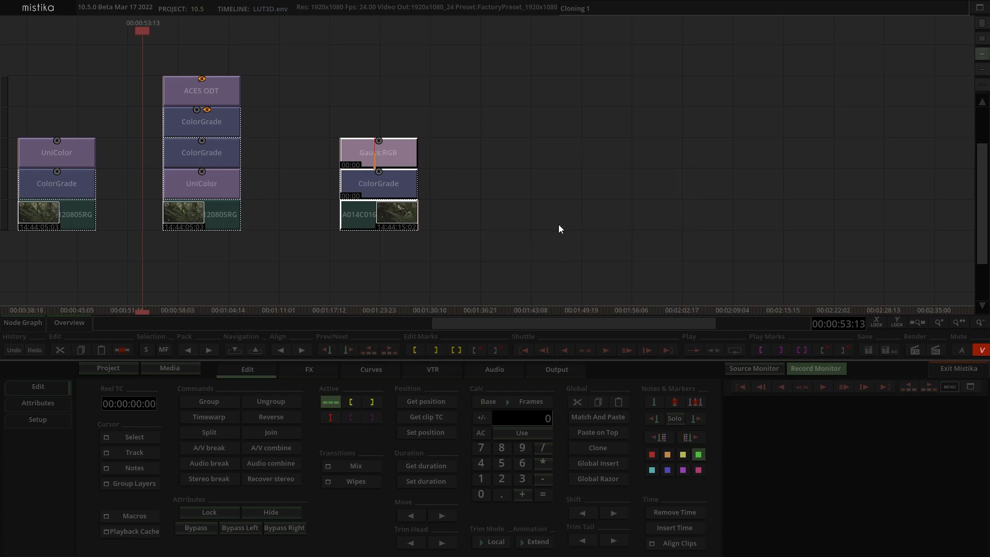